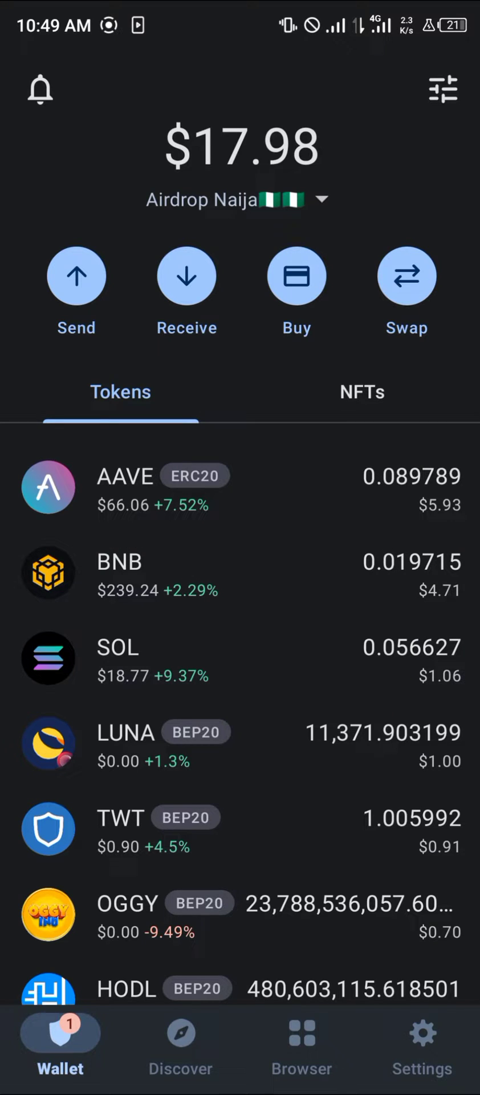
# - Search the coin list for 'apt' and toggle on Aptos (APT)
pyautogui.click(442, 90)
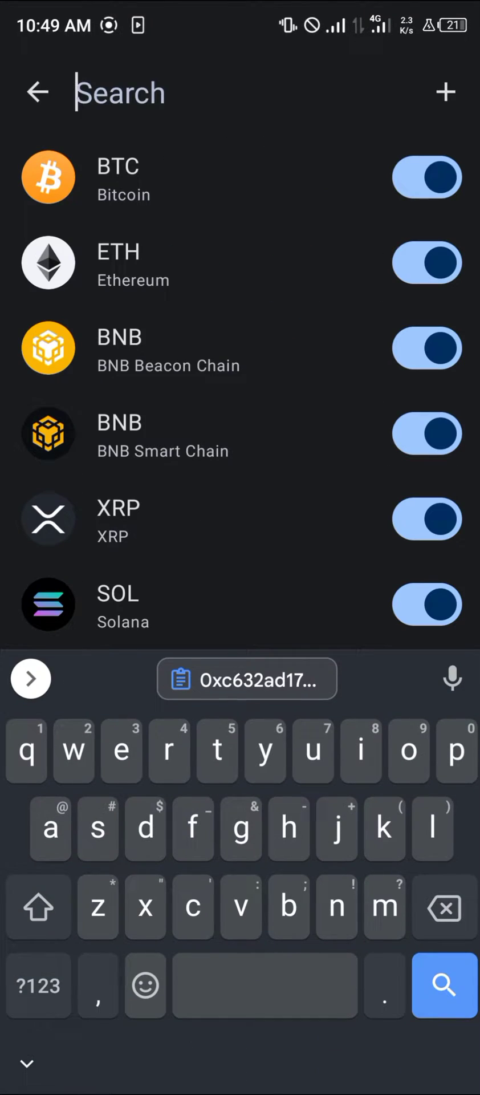
pyautogui.write('a')
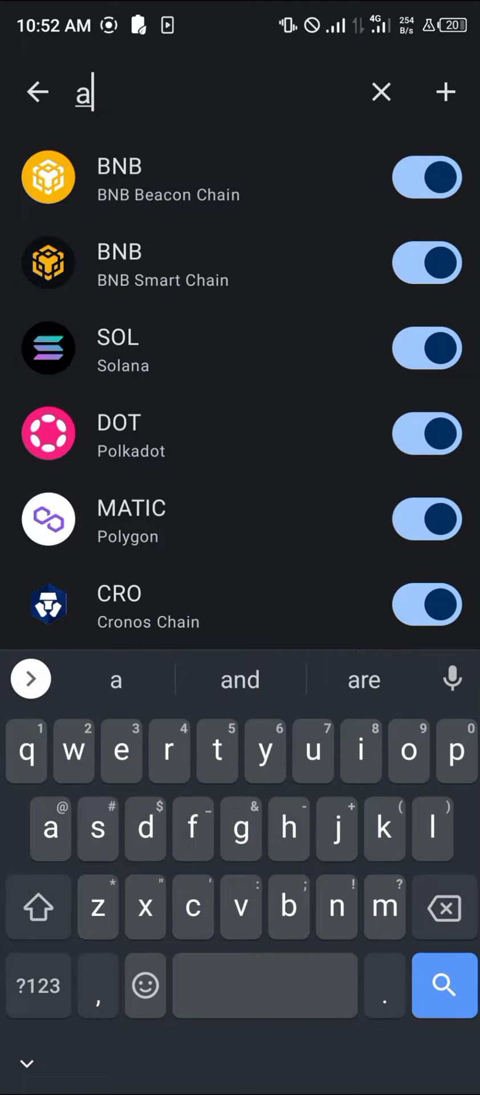
pyautogui.write('pt')
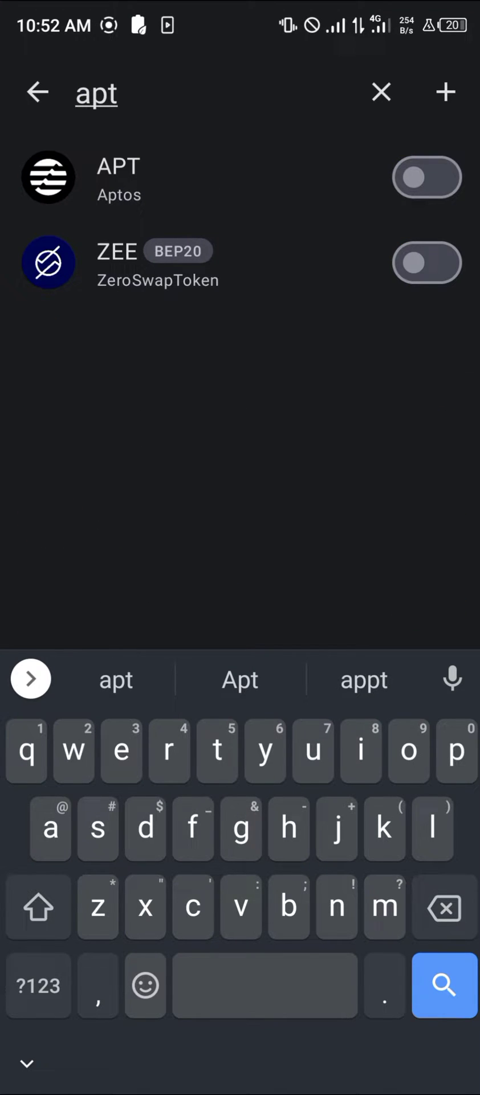
pyautogui.click(119, 177)
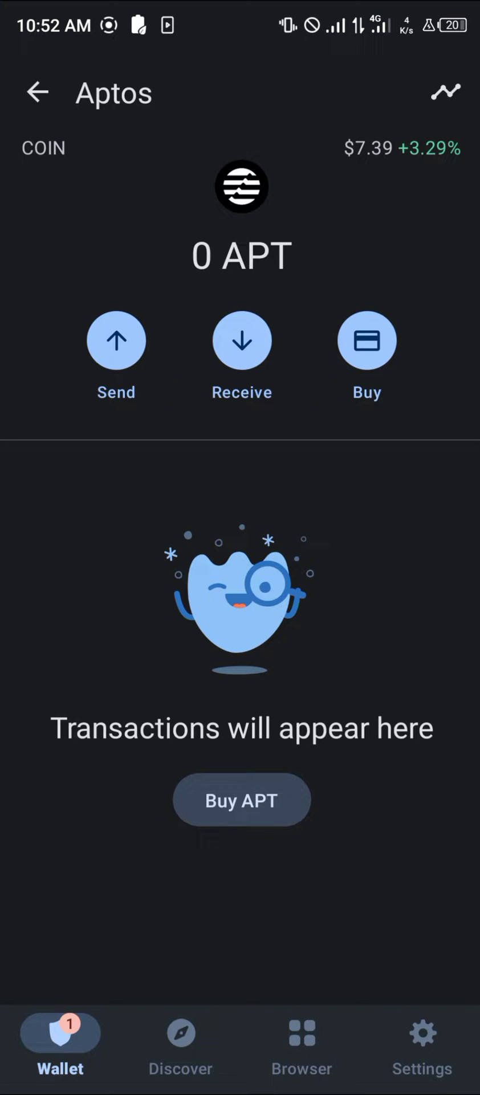
pyautogui.click(241, 800)
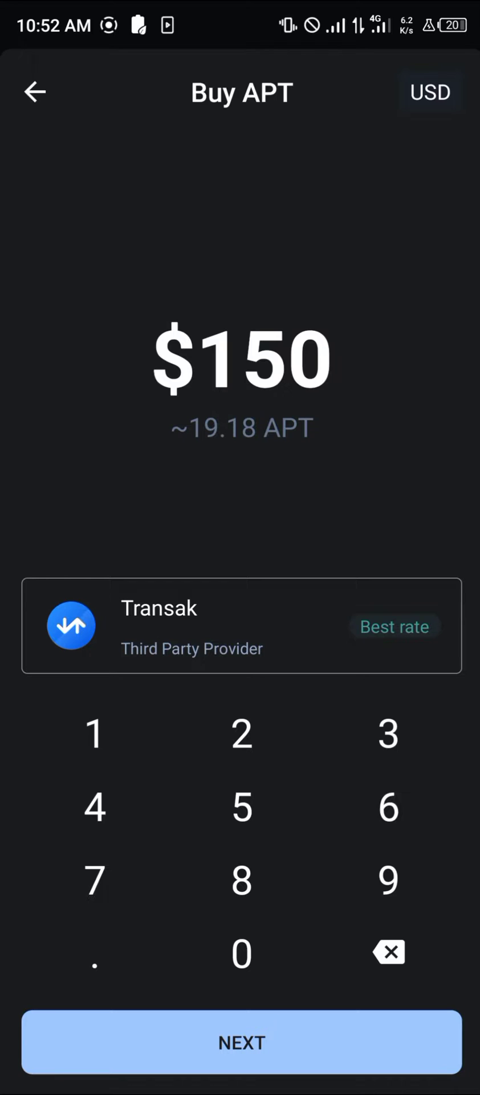
pyautogui.click(388, 732)
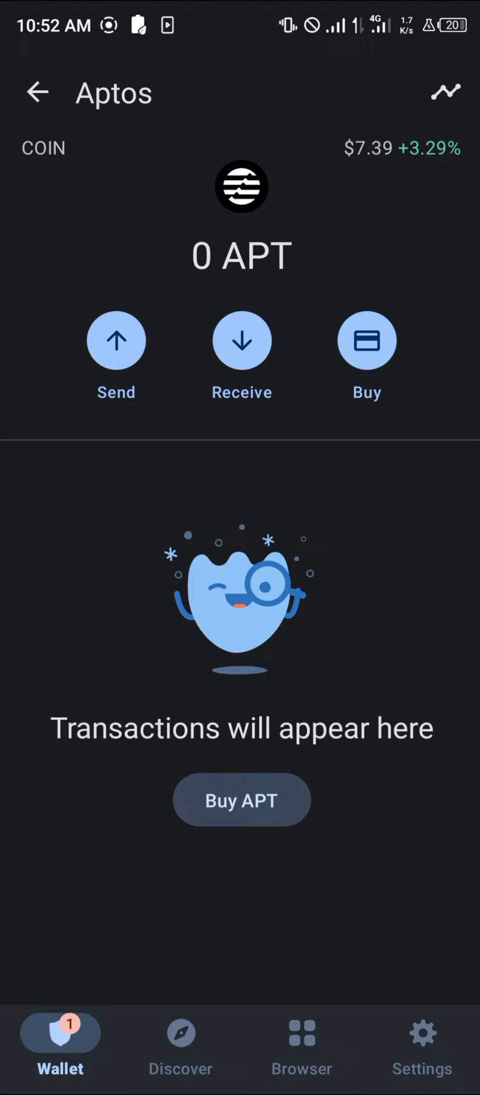
# - Switch from Trust Wallet to OKX's Exchange home showing 3.47 USD total value
pyautogui.press('home')
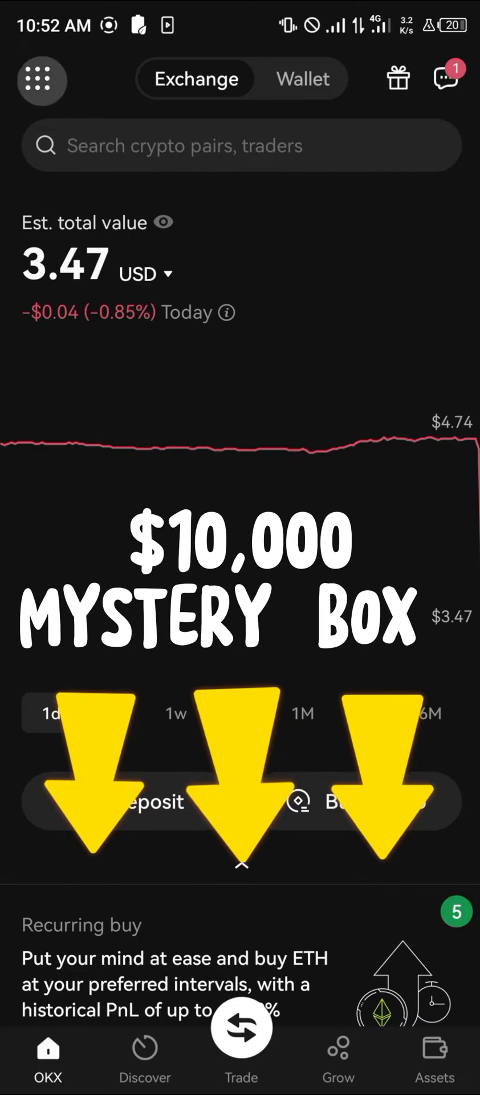
pyautogui.click(40, 79)
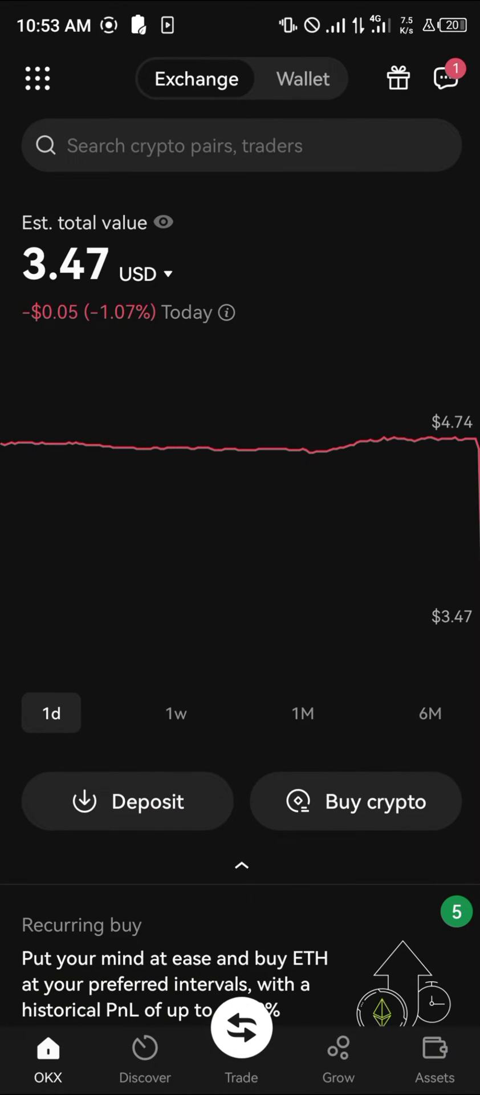
# - Open OKX Convert and choose OKB as the coin to spend
pyautogui.click(37, 77)
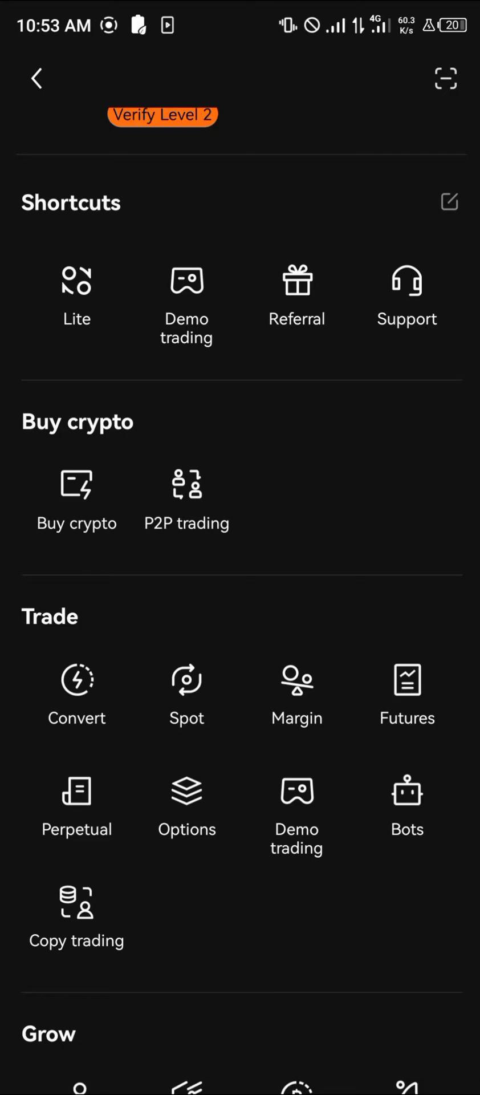
pyautogui.click(77, 679)
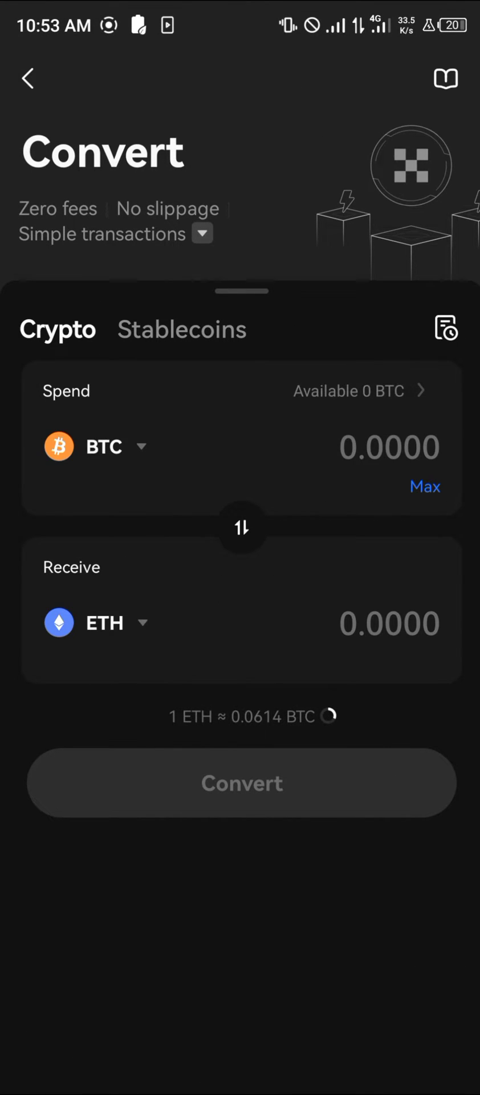
pyautogui.click(105, 447)
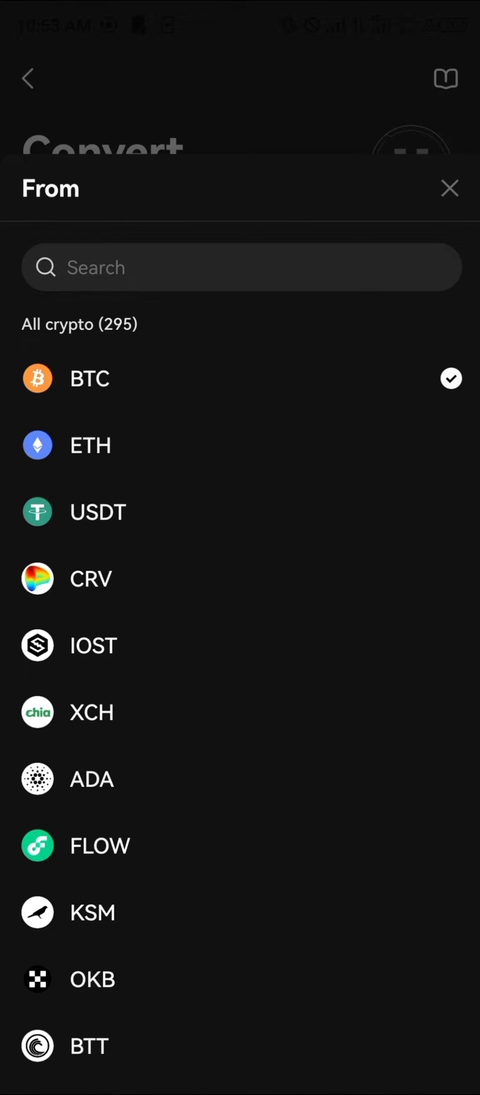
pyautogui.click(241, 267)
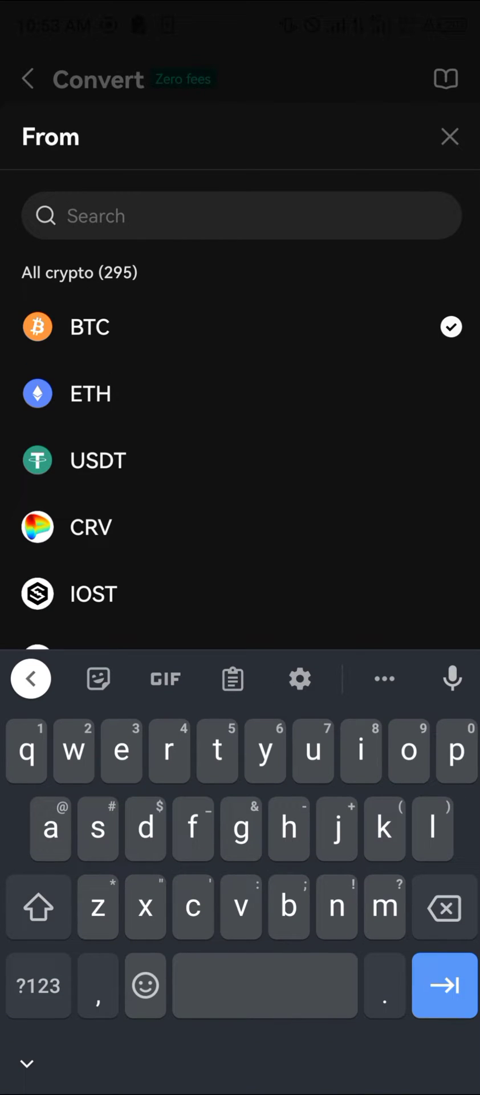
pyautogui.write('ok')
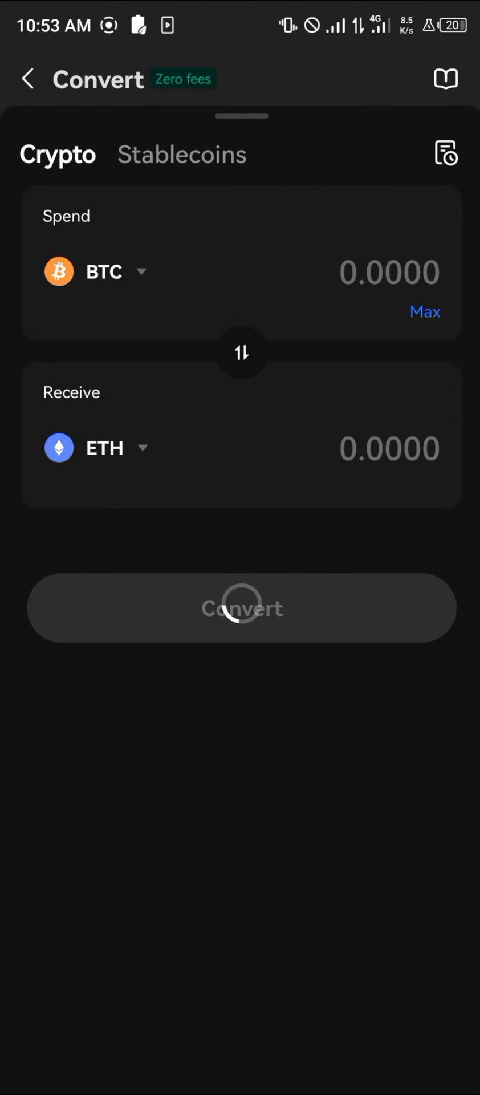
# - Search 'ap' and choose APT as the coin to receive
pyautogui.click(105, 447)
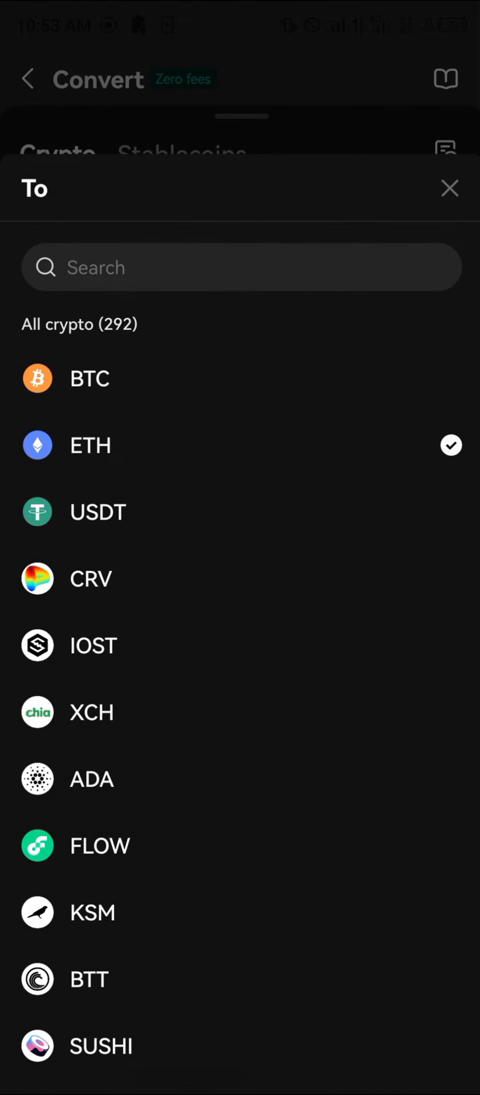
pyautogui.write('ap')
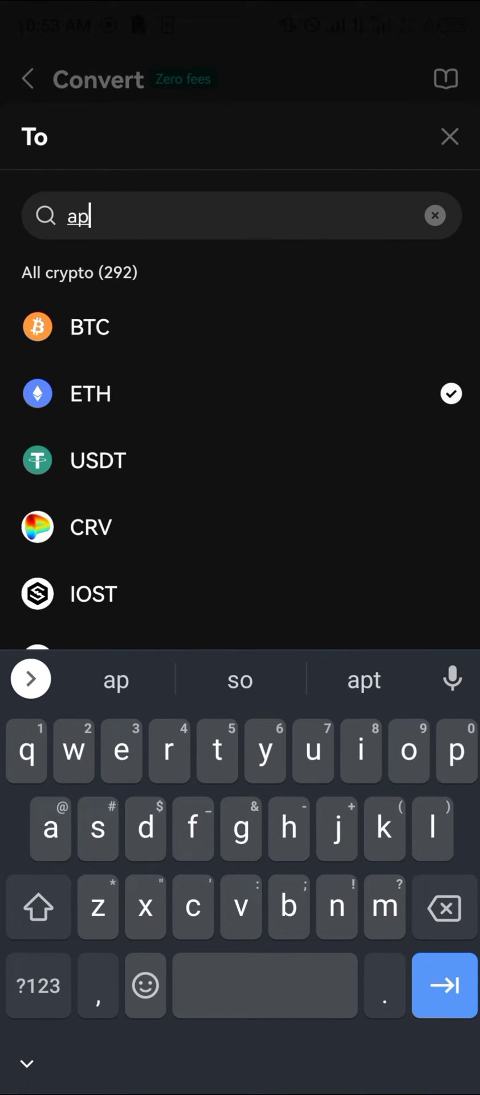
pyautogui.click(449, 136)
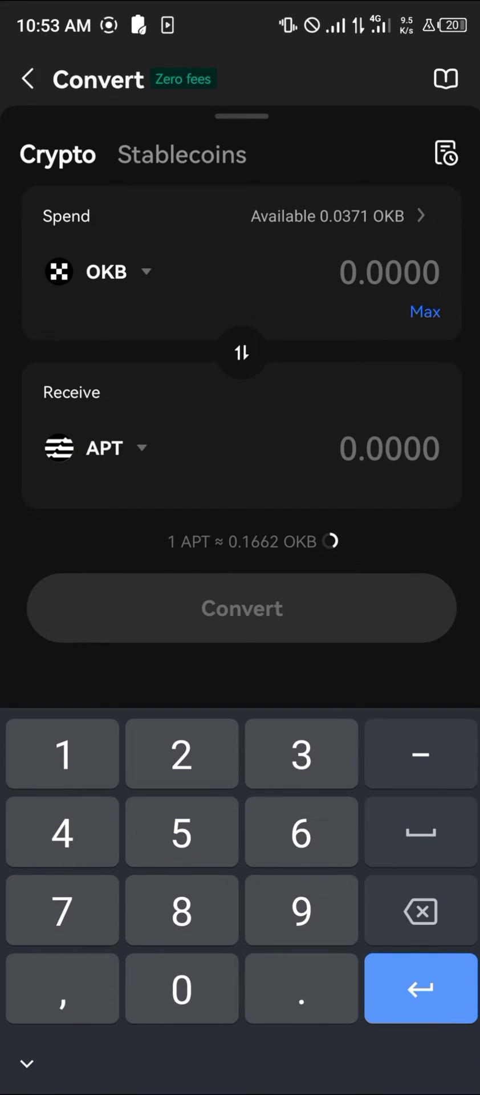
# - Convert 0.0015 OKB to about 0.009 APT and view the Funding assets
pyautogui.click(389, 272)
pyautogui.write('0.0015')
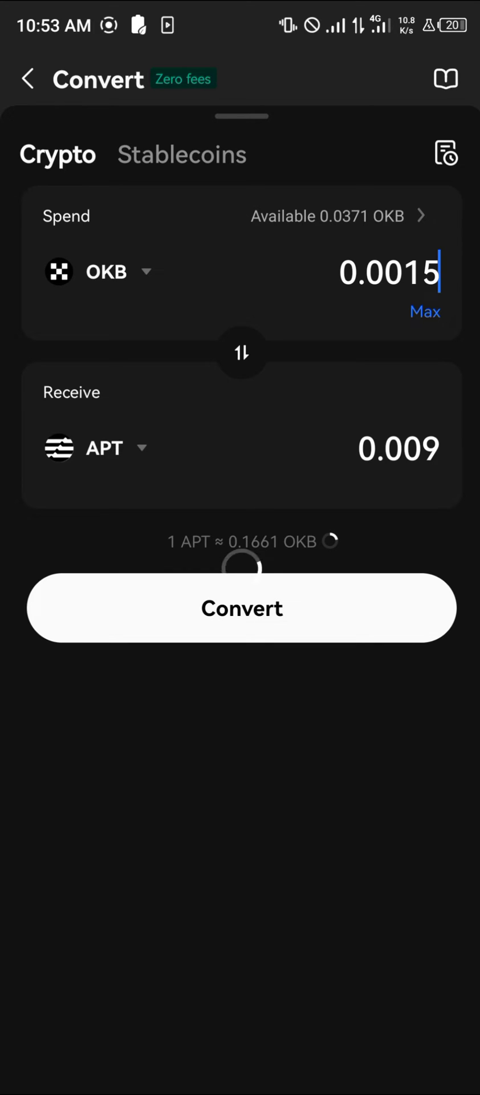
pyautogui.click(241, 608)
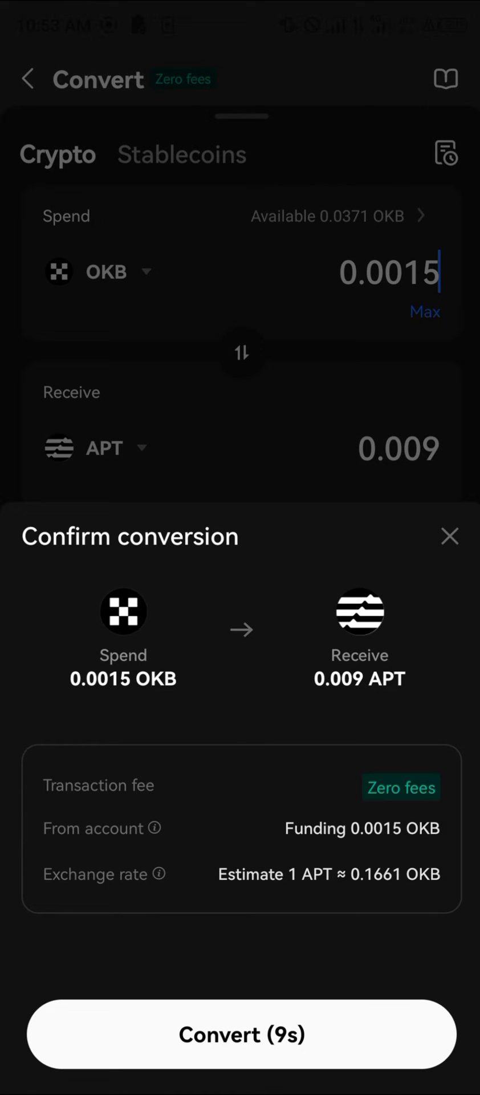
pyautogui.click(241, 1035)
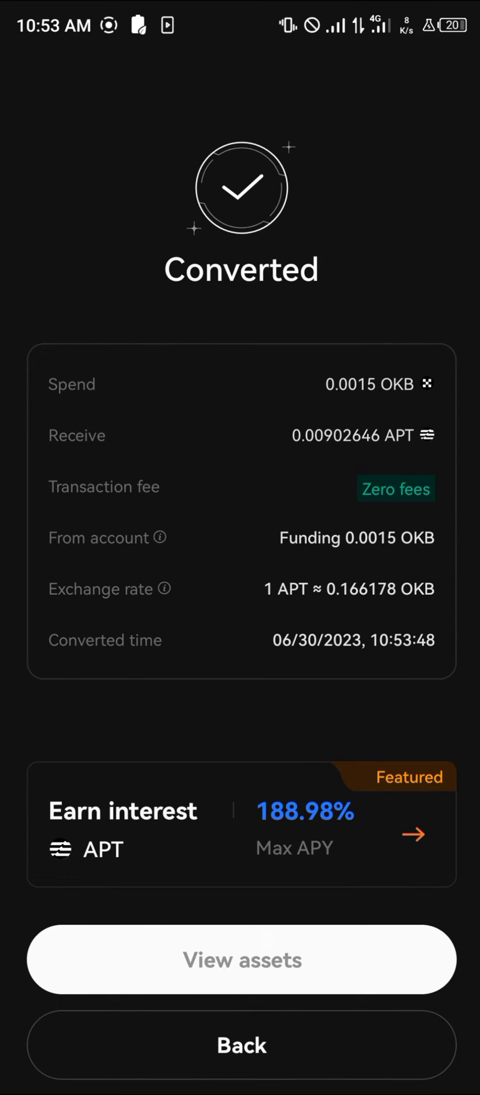
pyautogui.click(241, 960)
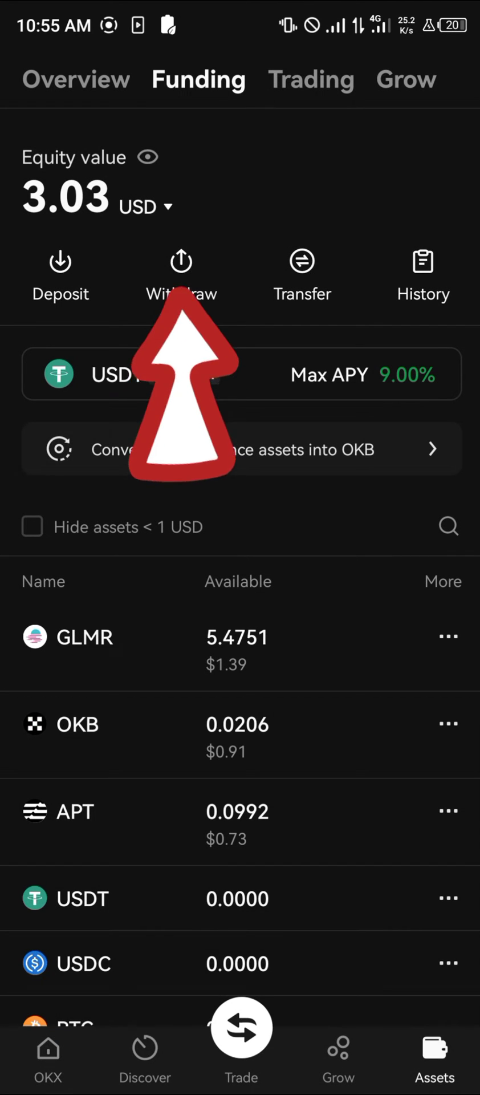
# - Start a withdrawal from the OKX Funding account
pyautogui.click(181, 276)
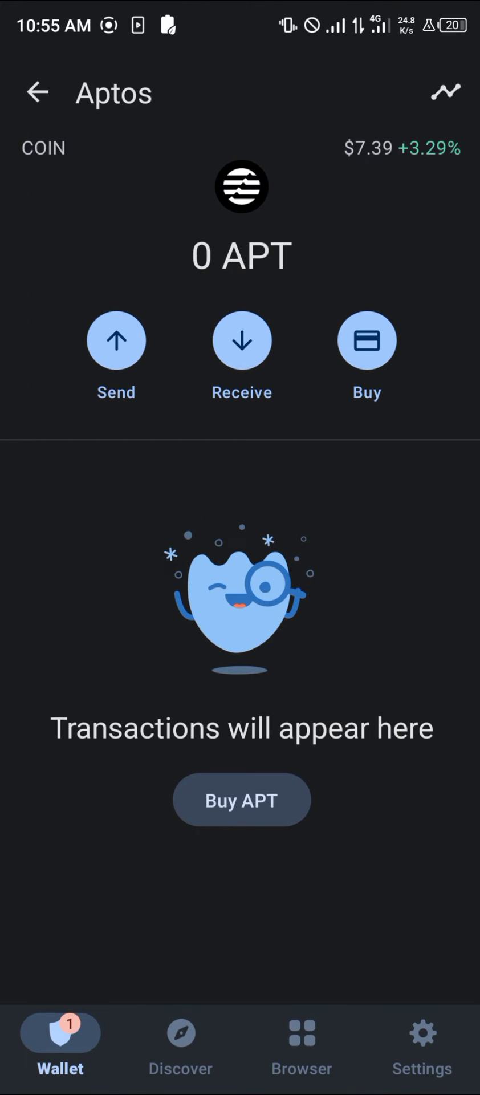
# - Show Trust Wallet's Aptos receive address and copy it
pyautogui.click(242, 340)
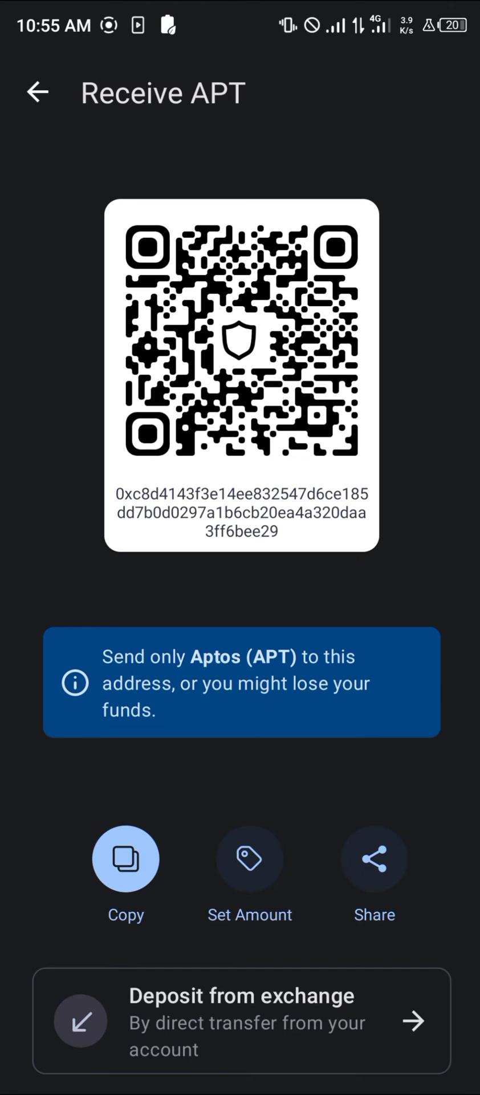
pyautogui.click(126, 859)
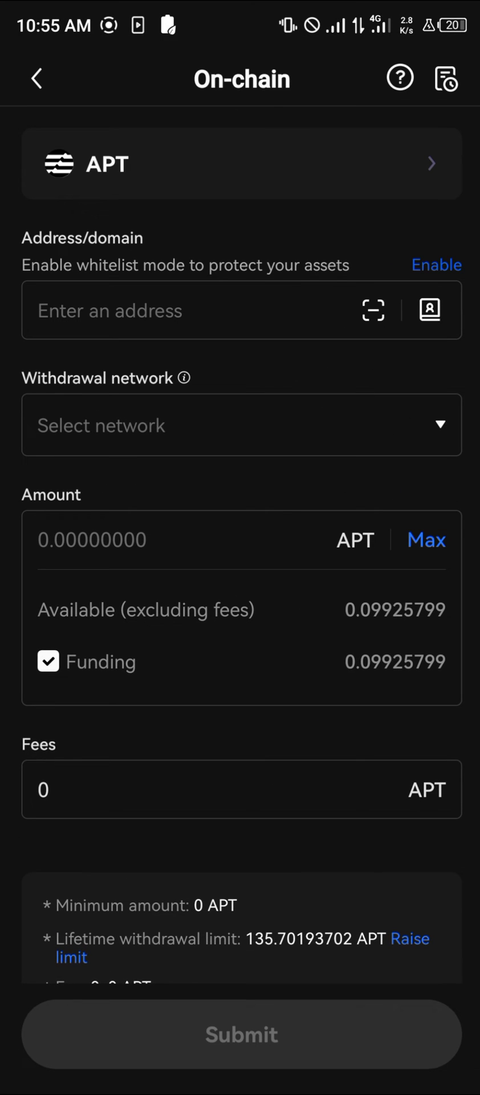
# - Paste the wallet address and try selecting the suspended APT-Aptos withdrawal network
pyautogui.write('0297a1b6cb20ea4a320daa3ff6bee29')
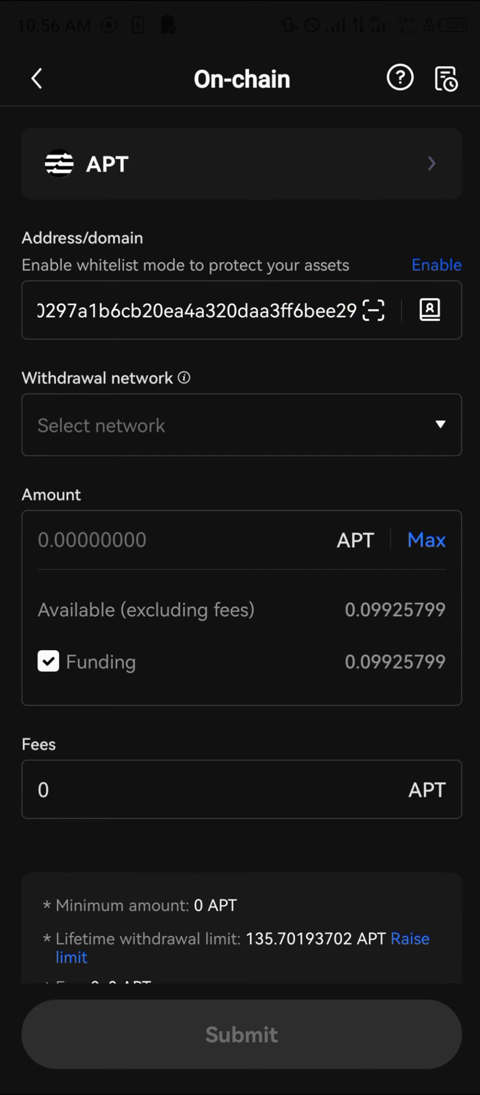
pyautogui.click(240, 424)
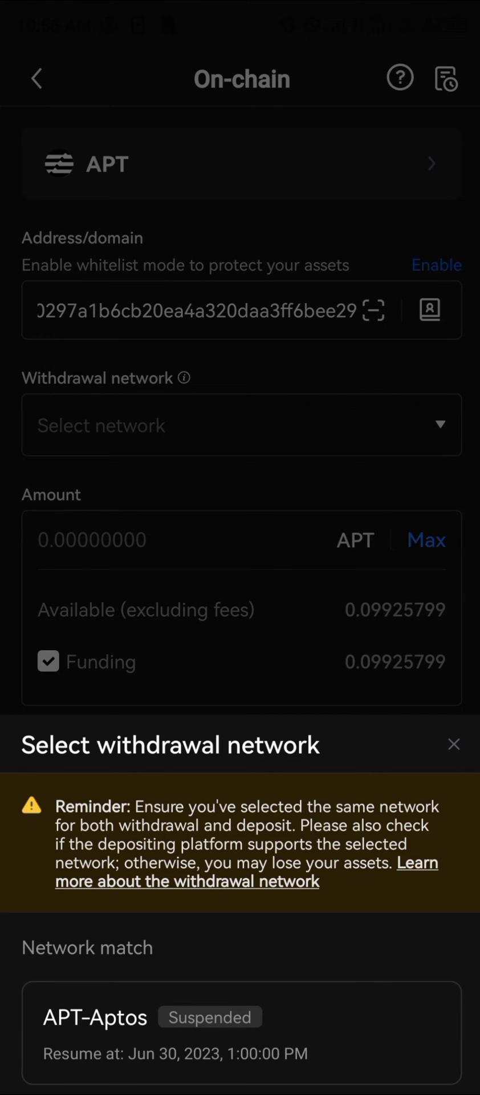
pyautogui.click(95, 1018)
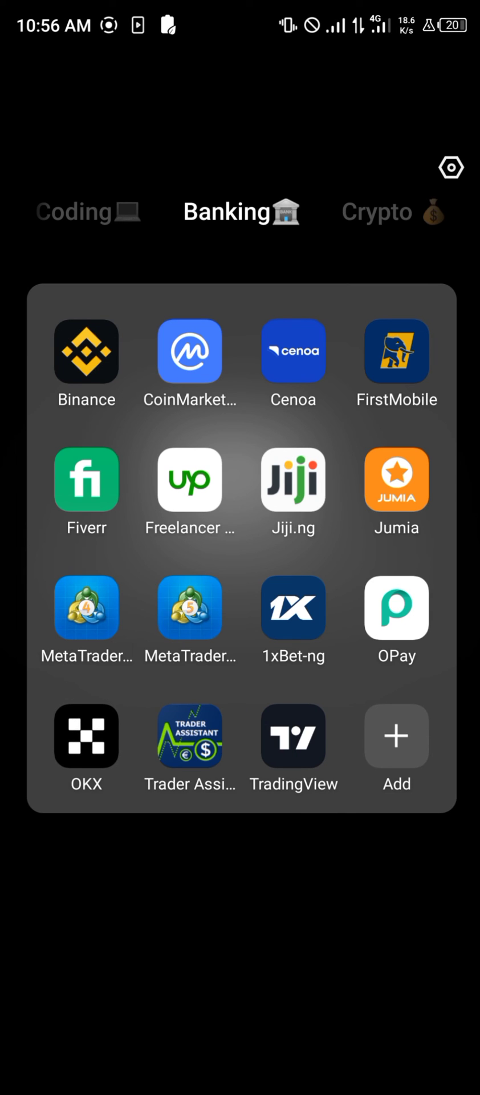
# - Swipe the launcher folder from Banking to the Crypto page
pyautogui.hscroll(-3)
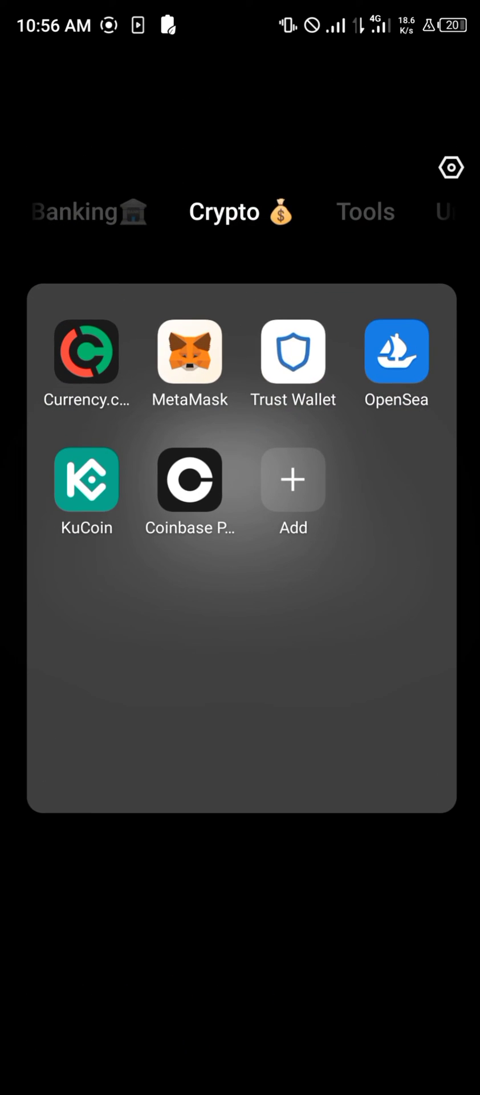